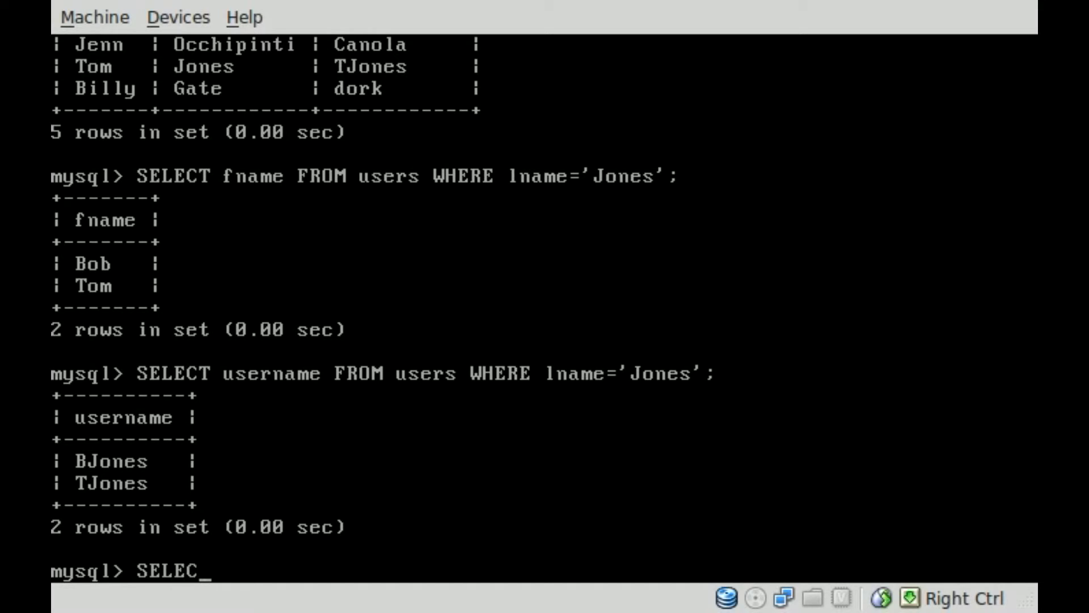
Run SELECT * FROM users; to list all five rows of the users table
text(T *)
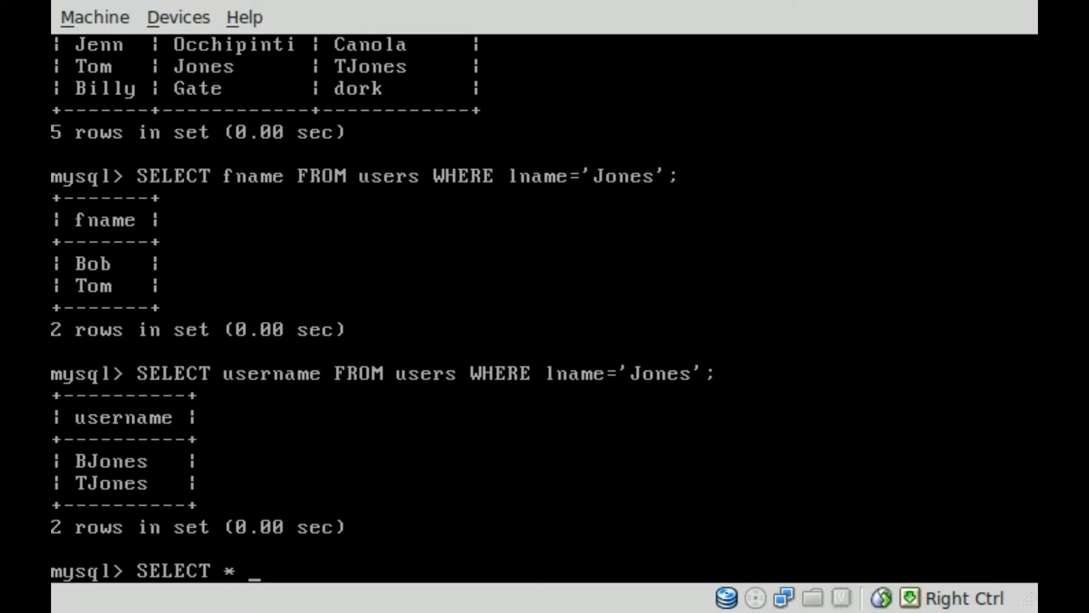
text(F)
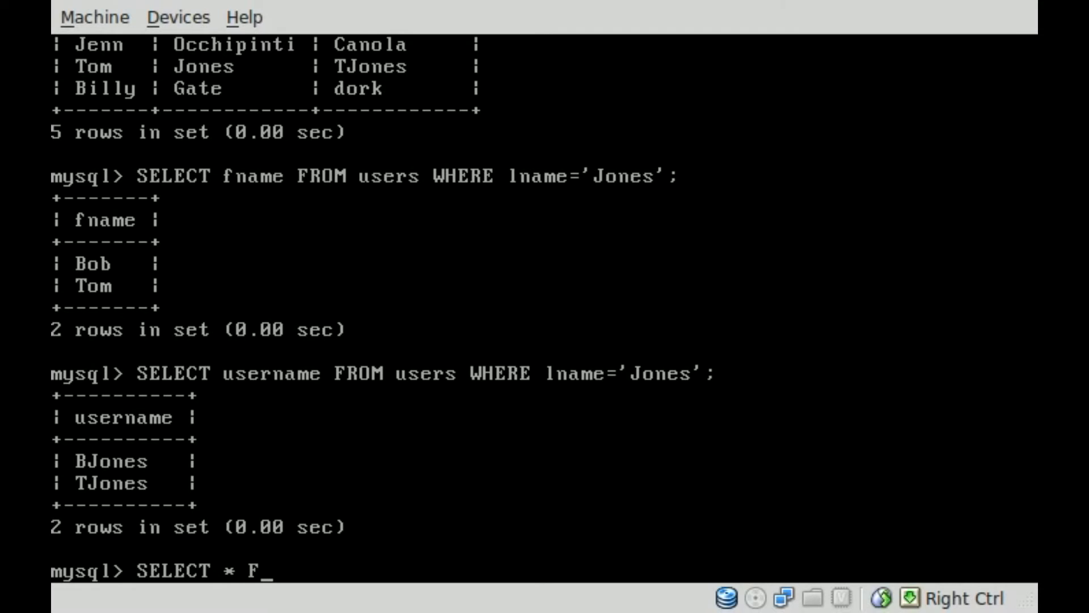
text(ROM users;)
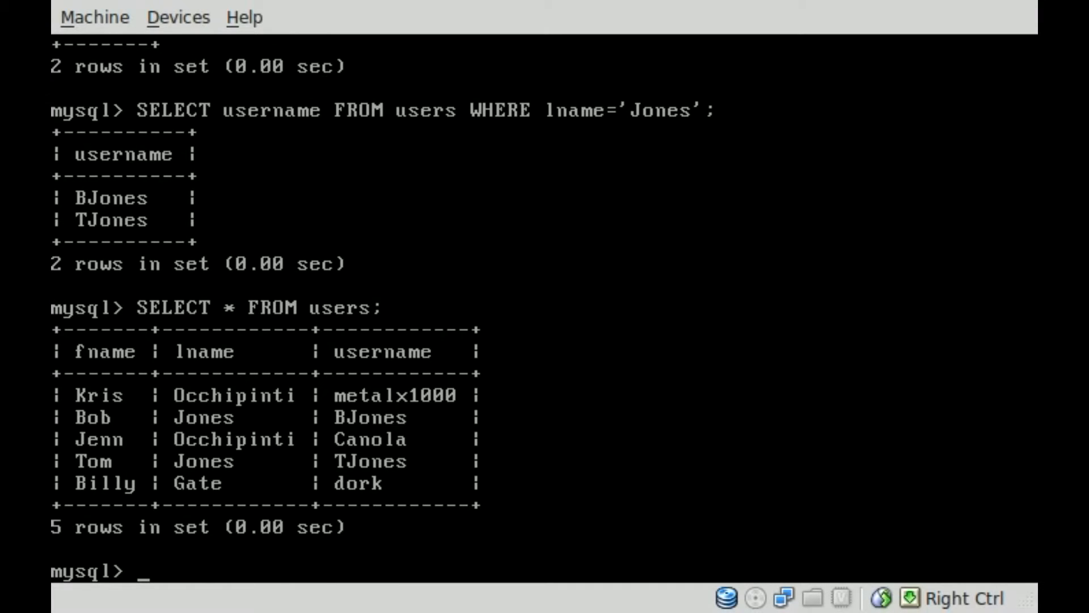
Run SELECT * FROM users ORDER BY fname; to sort users by first name, Billy to Tom
text(SELECT * FROM users;)
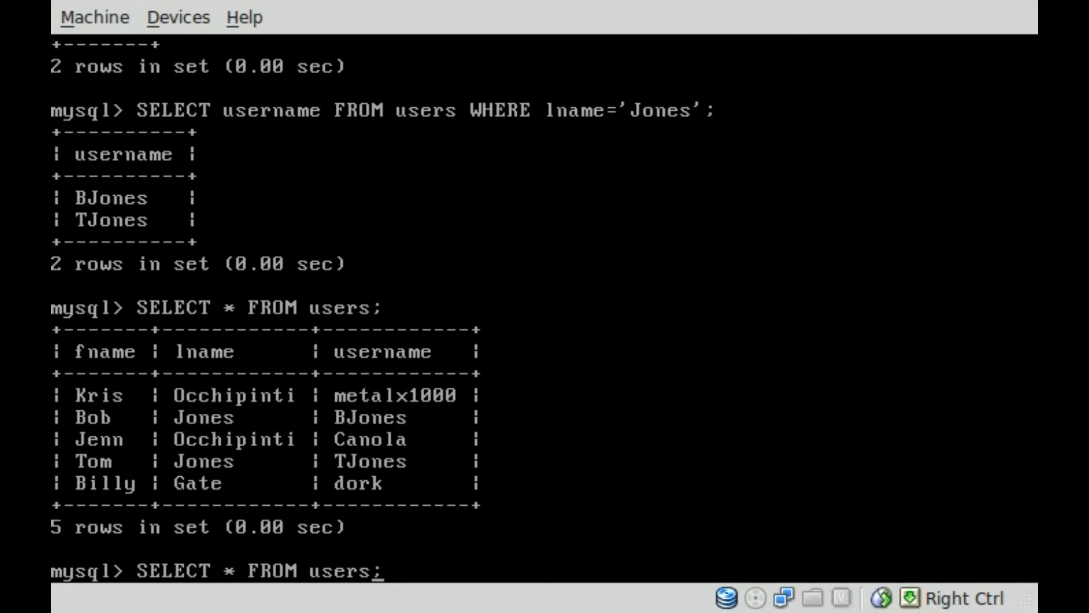
text(ORDER BY)
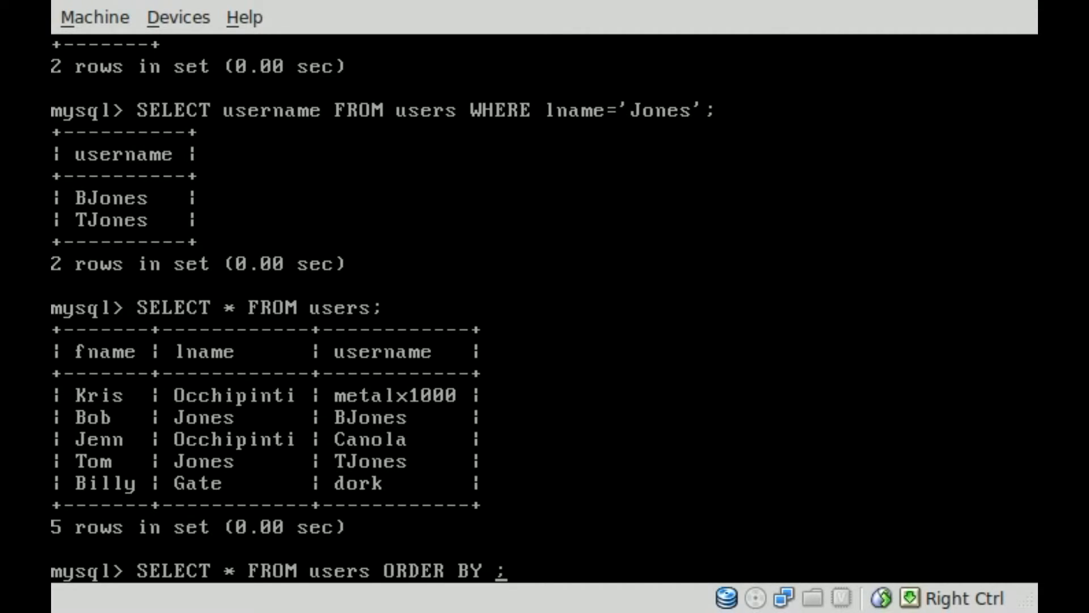
text(fna)
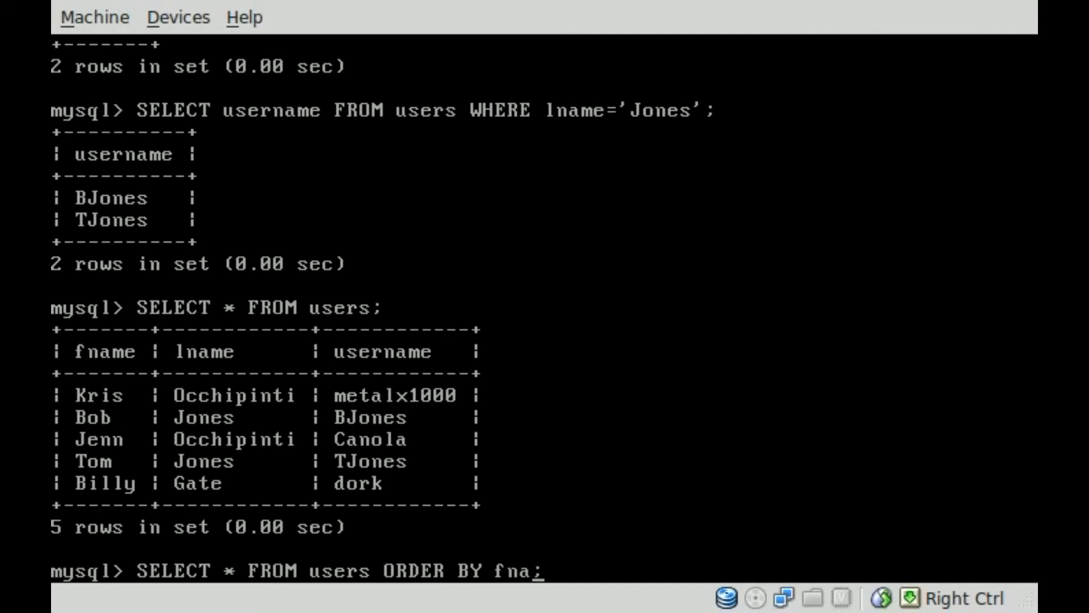
text(me)
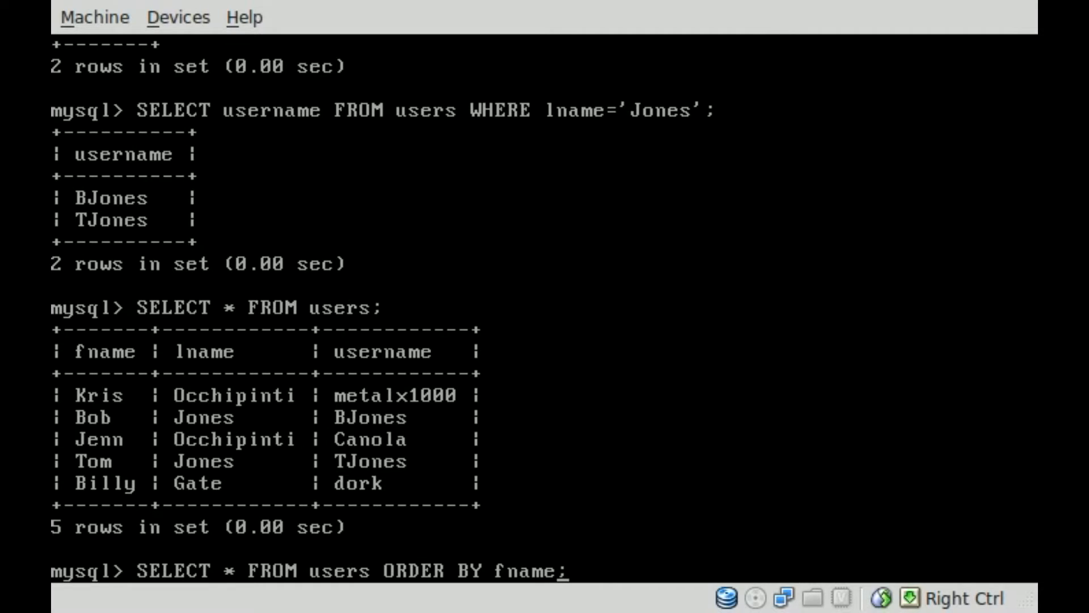
key(Return)
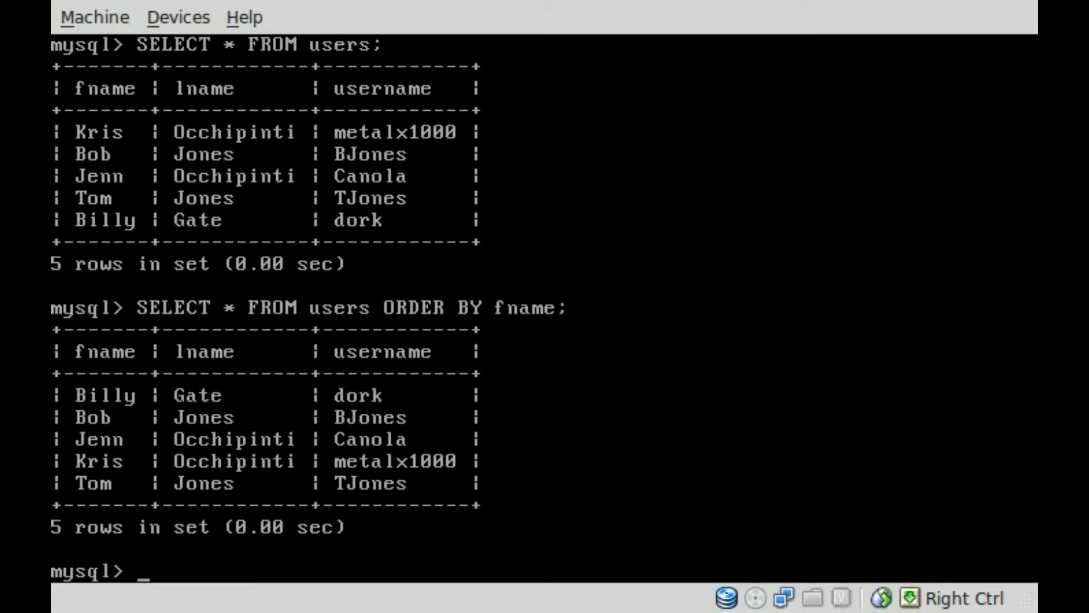
Rerun the unsorted and ORDER BY fname listings, leaving the fname query recalled at the prompt
text(SELECT * FROM users;)
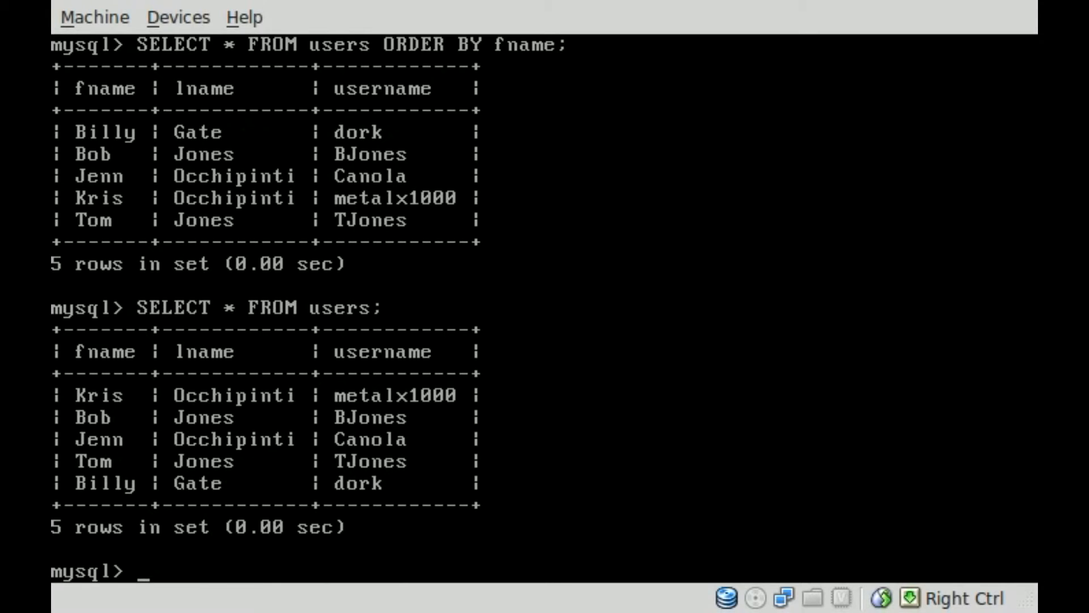
text(SELECT * FROM users ORDER BY fname;)
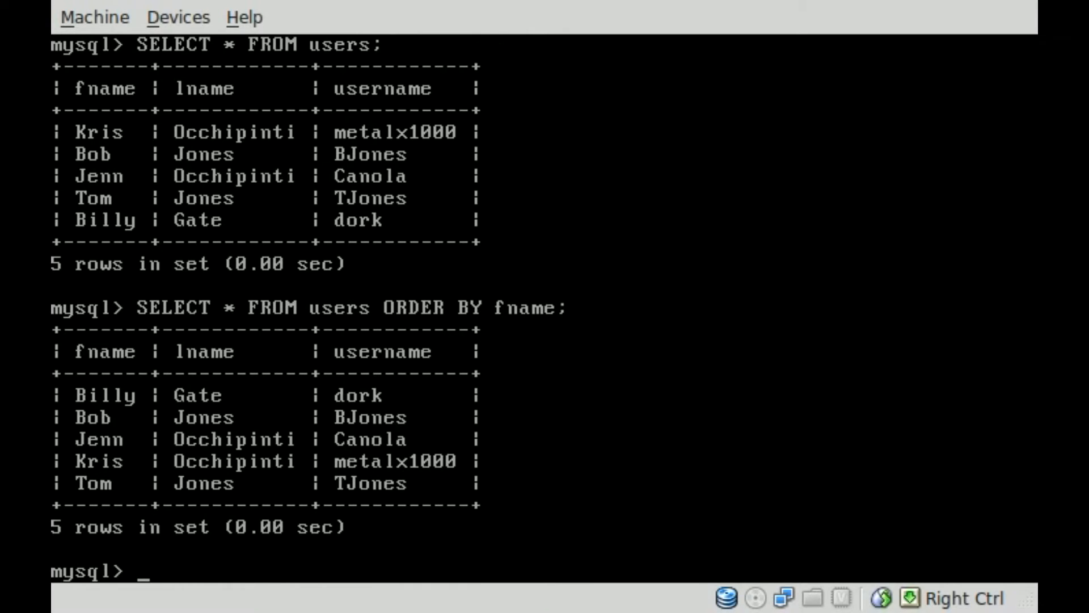
text(SELECT * FROM users ORDER BY fname;)
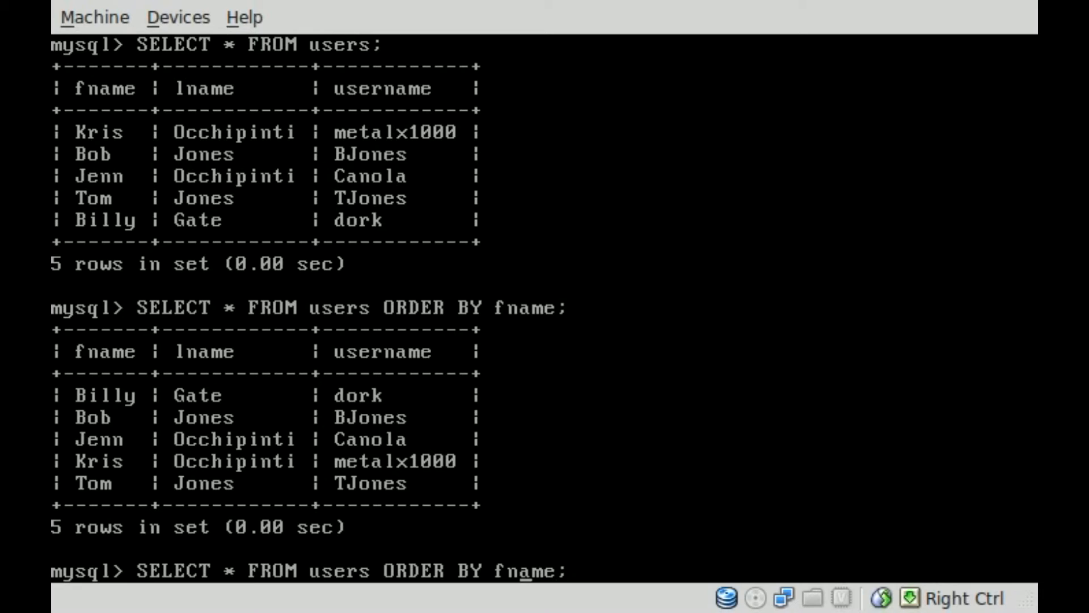
Run the query with ORDER BY lname so Gate lists first and the Occhipinti rows last
text(lname)
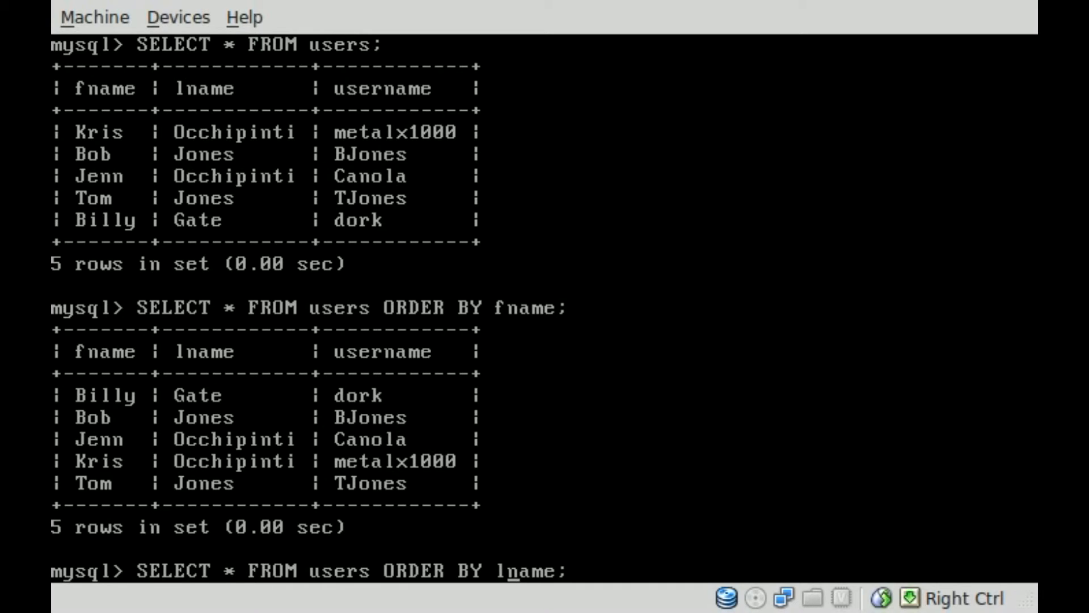
key(Return)
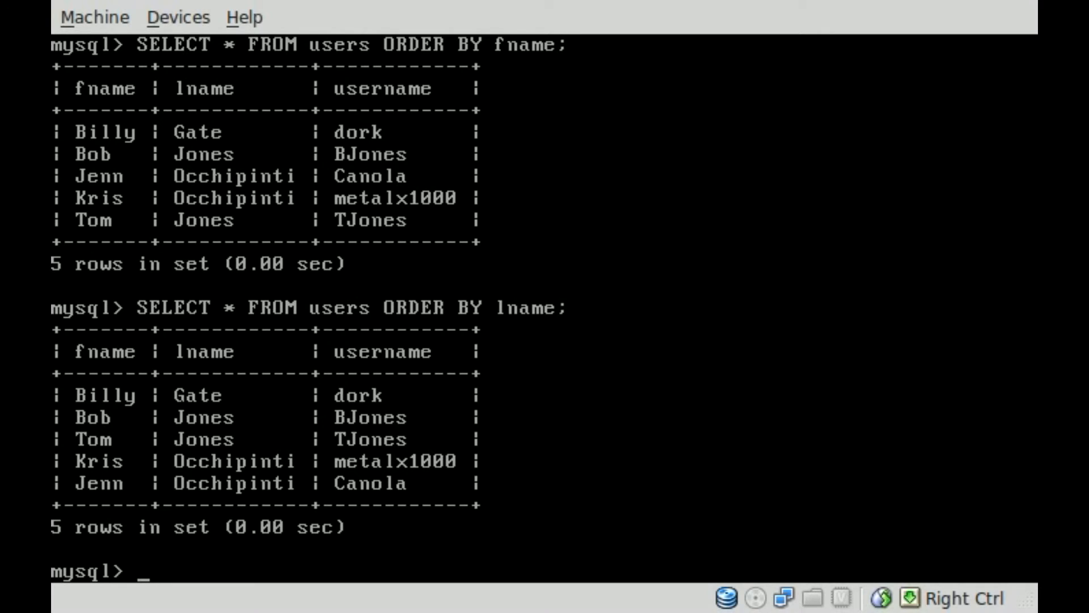
Rewrite the recalled query to ORDER BY username, not yet executed
text(SELECT * FROM users ORDER BY 1;)
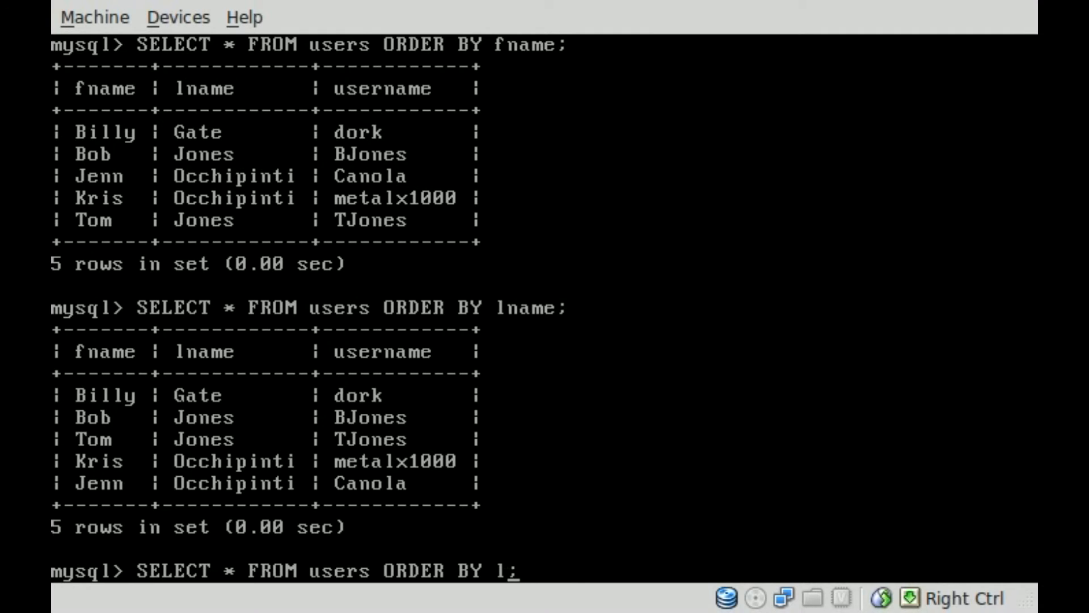
text(sernam)
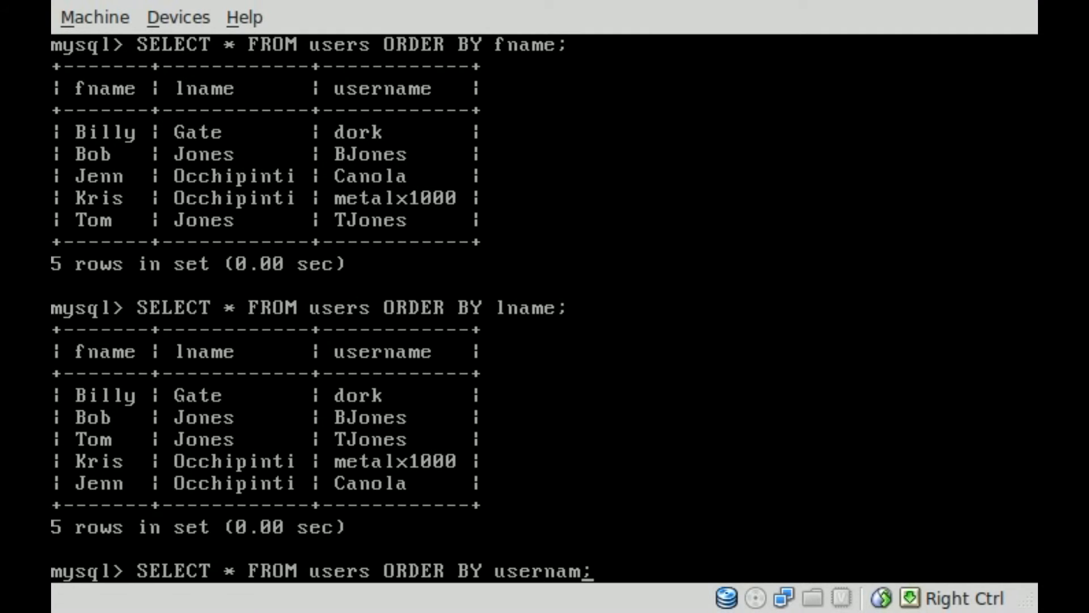